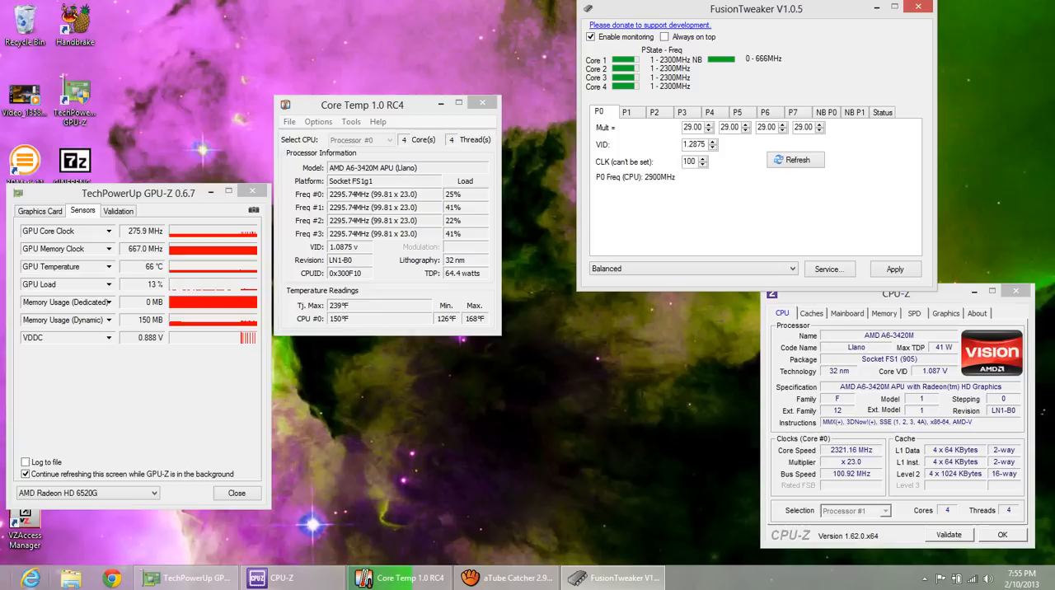
{"action": "mouse_move", "coordinate": [696, 127]}
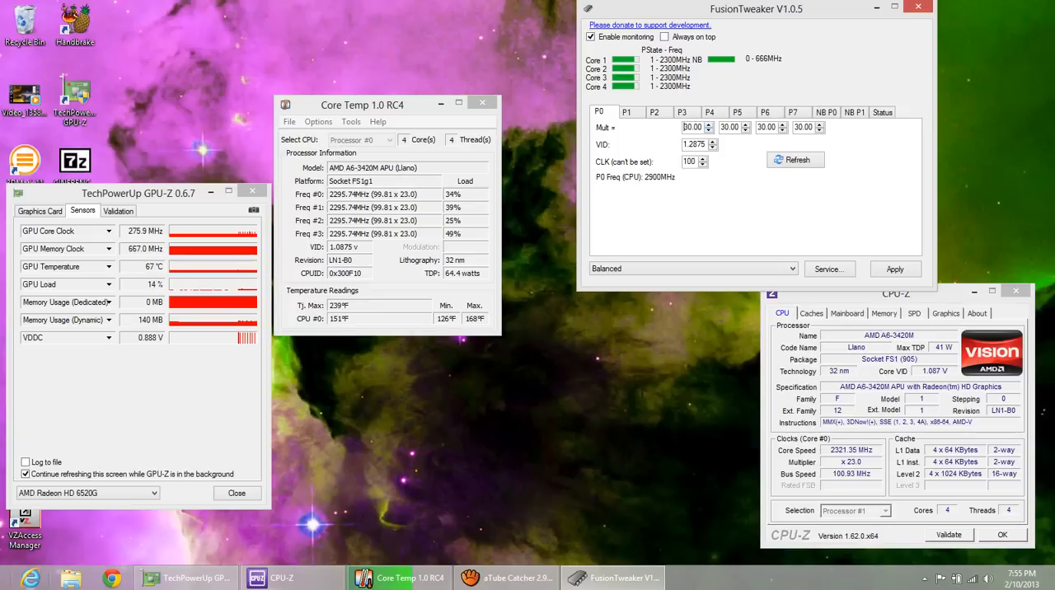
{"action": "mouse_move", "coordinate": [894, 269]}
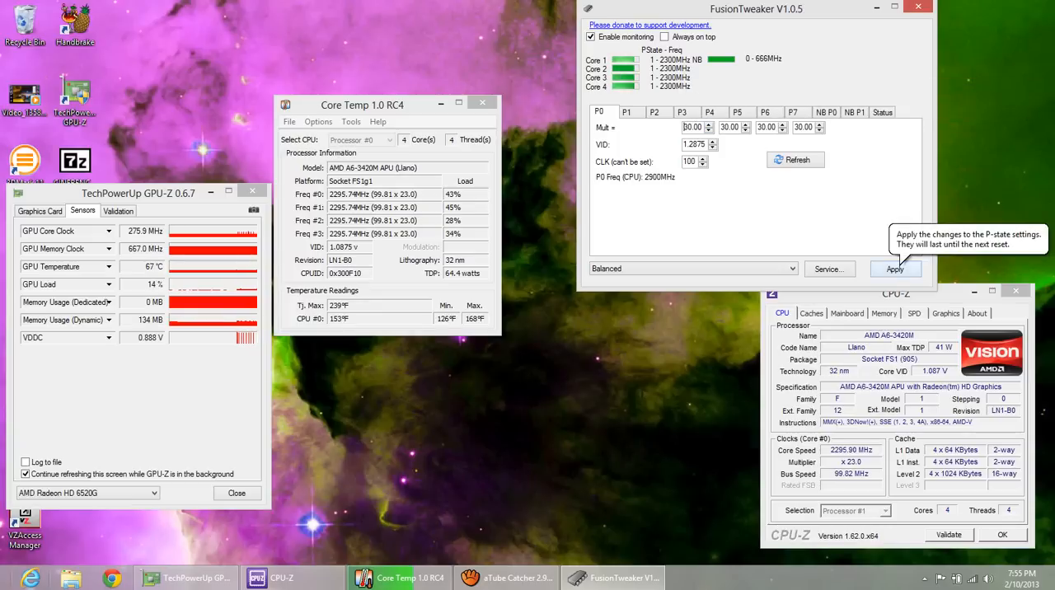
Apply the raised P0 multiplier of 30 for all four cores.
{"action": "left_click", "coordinate": [895, 268]}
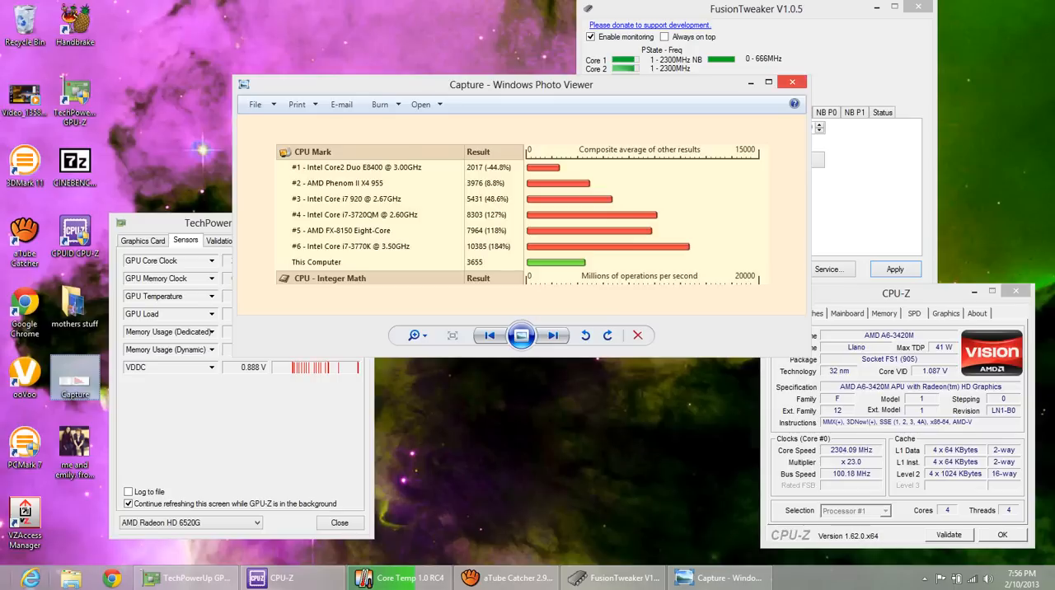
Close the CPU Mark capture in Photo Viewer and move GPU-Z to show its sensor readings.
{"action": "left_click", "coordinate": [395, 577]}
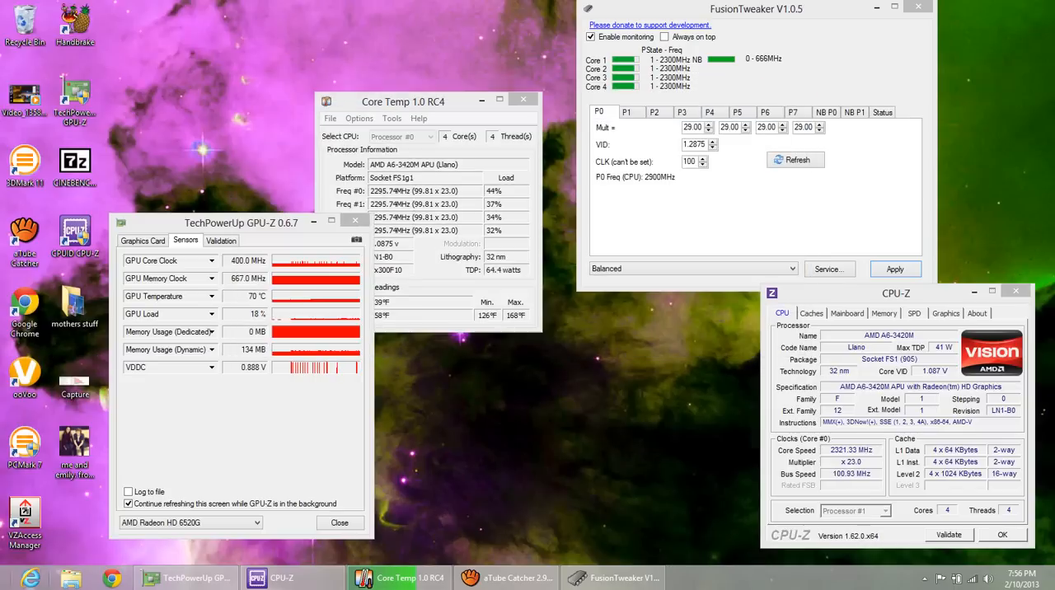
{"action": "left_click_drag", "start_coordinate": [241, 222], "coordinate": [430, 126]}
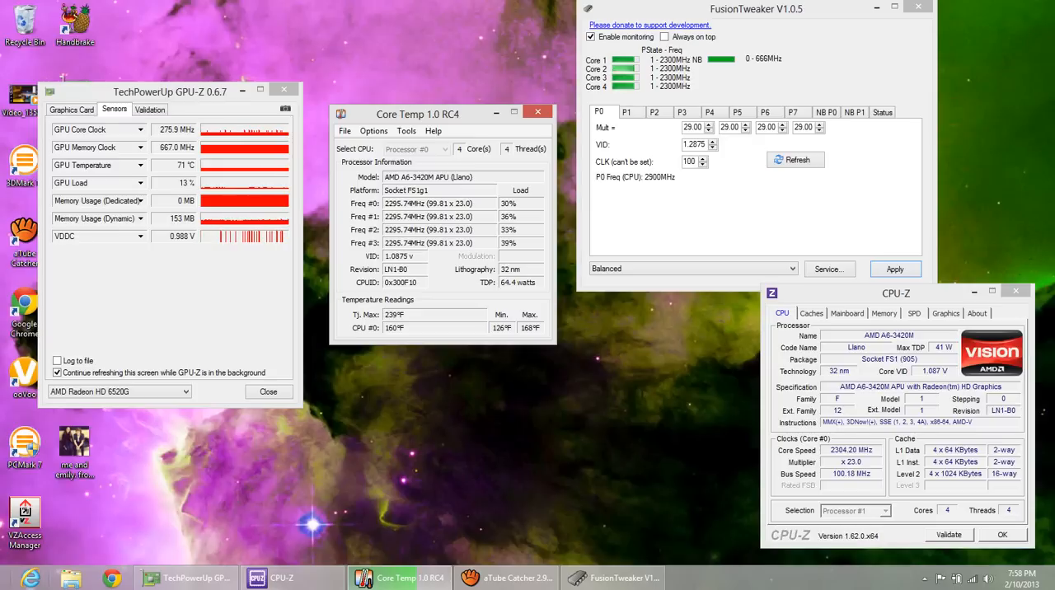
Launch PassMark PerformanceTest and continue with the 30-day evaluation.
{"action": "key", "text": "Super"}
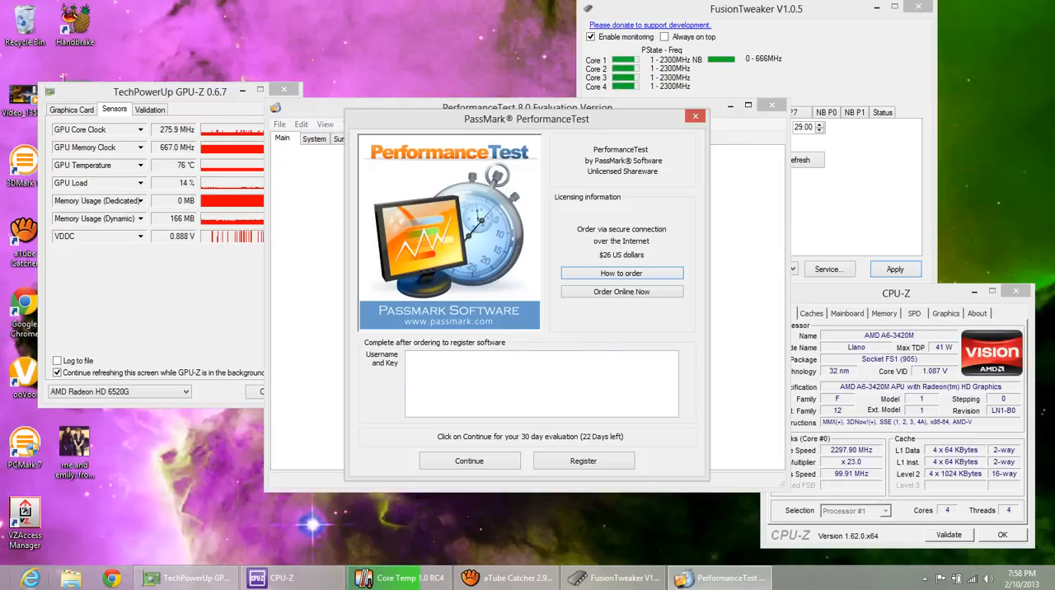
{"action": "left_click", "coordinate": [468, 461]}
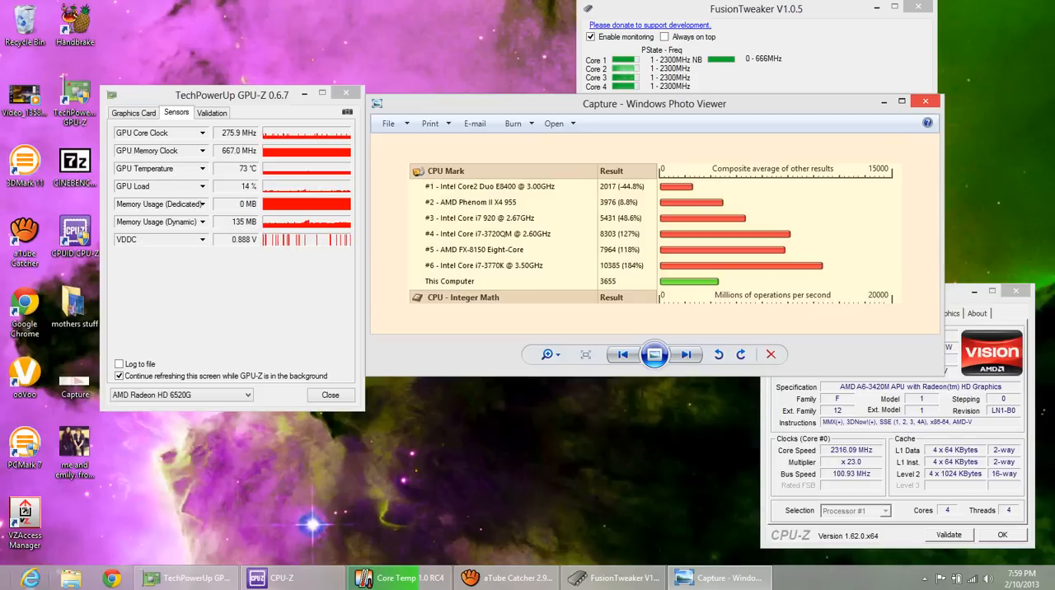
{"action": "left_click", "coordinate": [398, 577]}
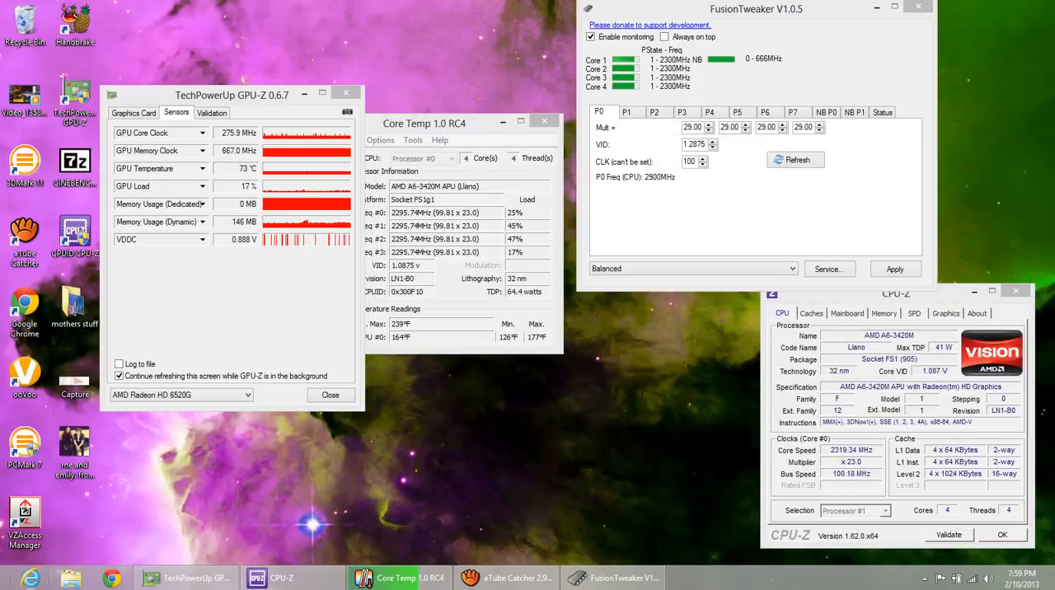